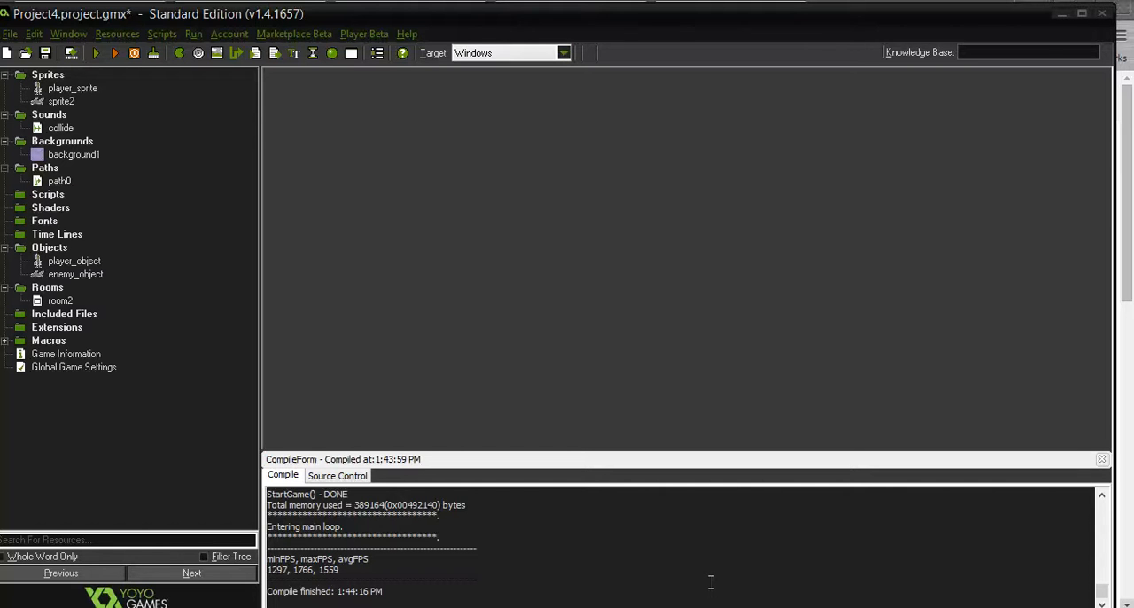
{"action": "mouse_move", "coordinate": [294, 447]}
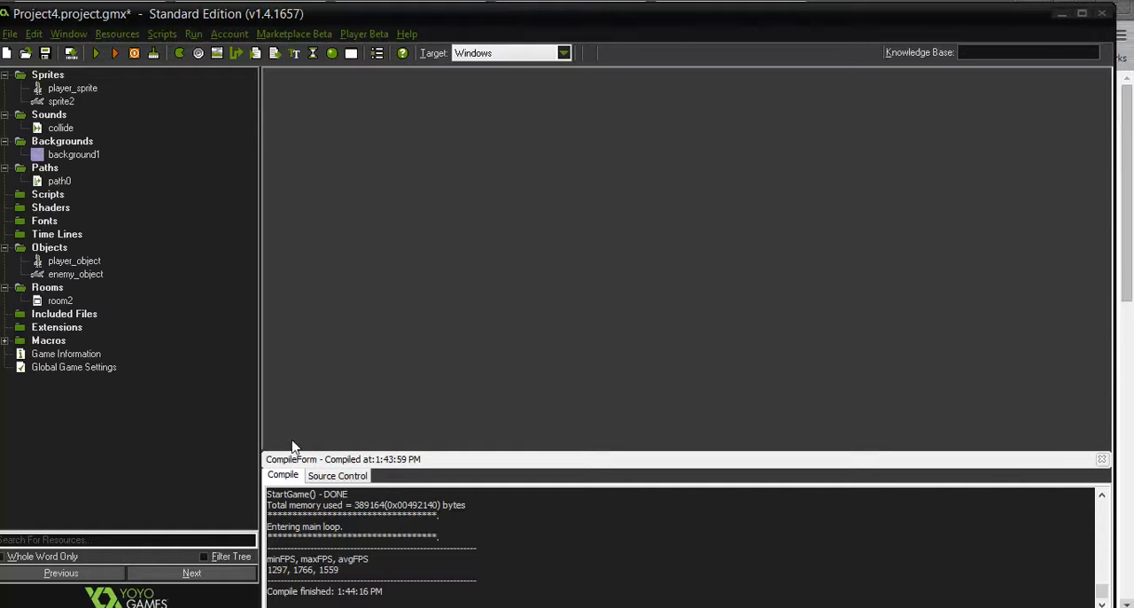
{"action": "mouse_move", "coordinate": [73, 289]}
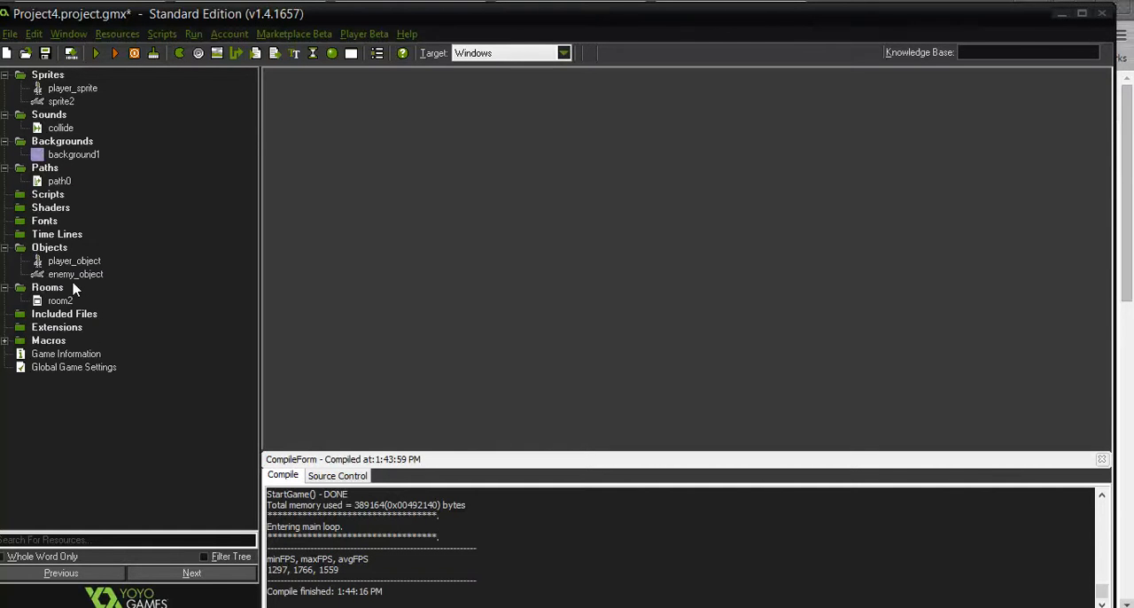
Open player_object's properties to reach its enemy collision event
{"action": "left_click", "coordinate": [74, 260]}
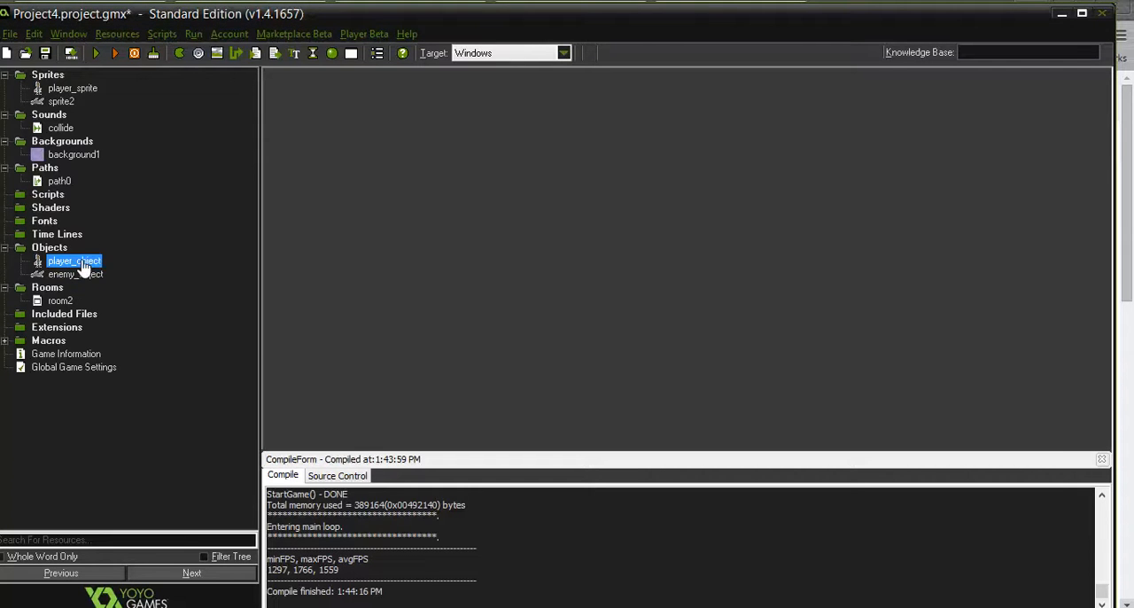
{"action": "double_click", "coordinate": [74, 260]}
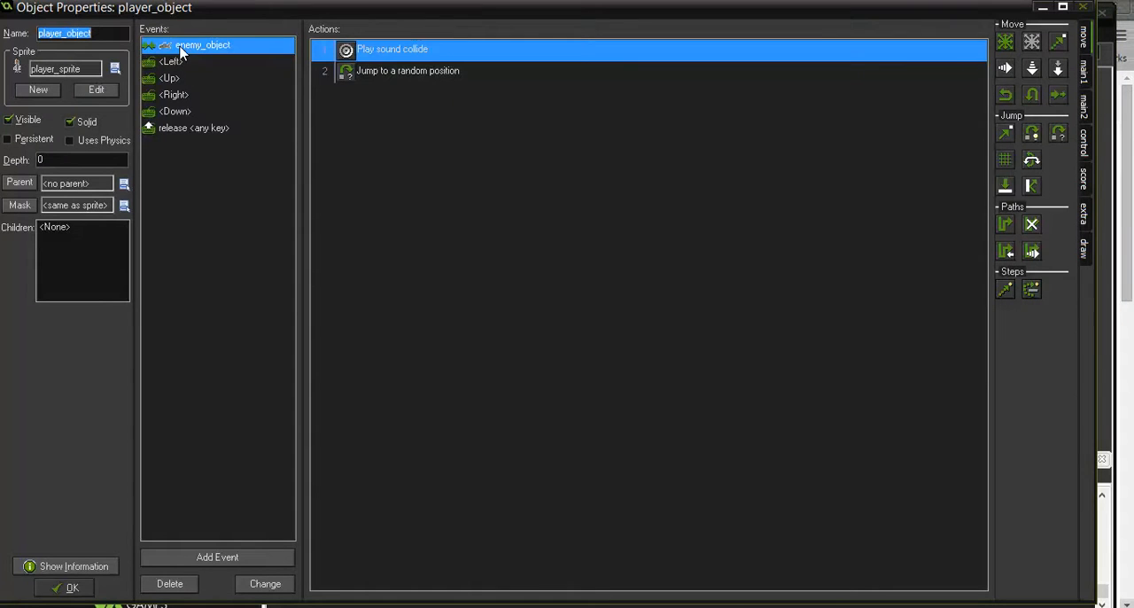
{"action": "mouse_move", "coordinate": [421, 60]}
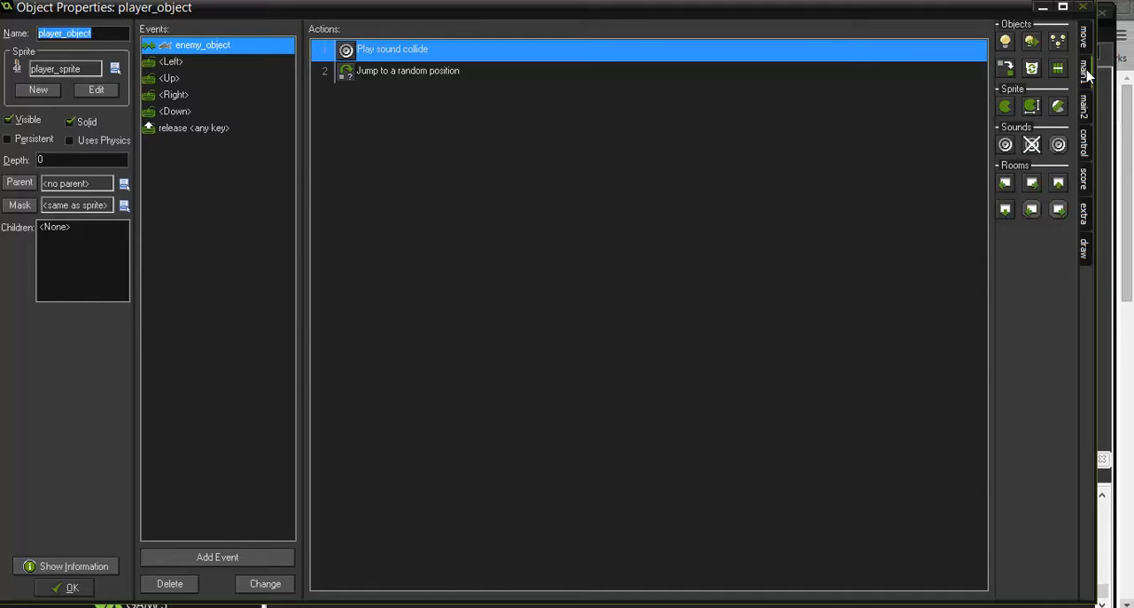
{"action": "mouse_move", "coordinate": [1032, 46]}
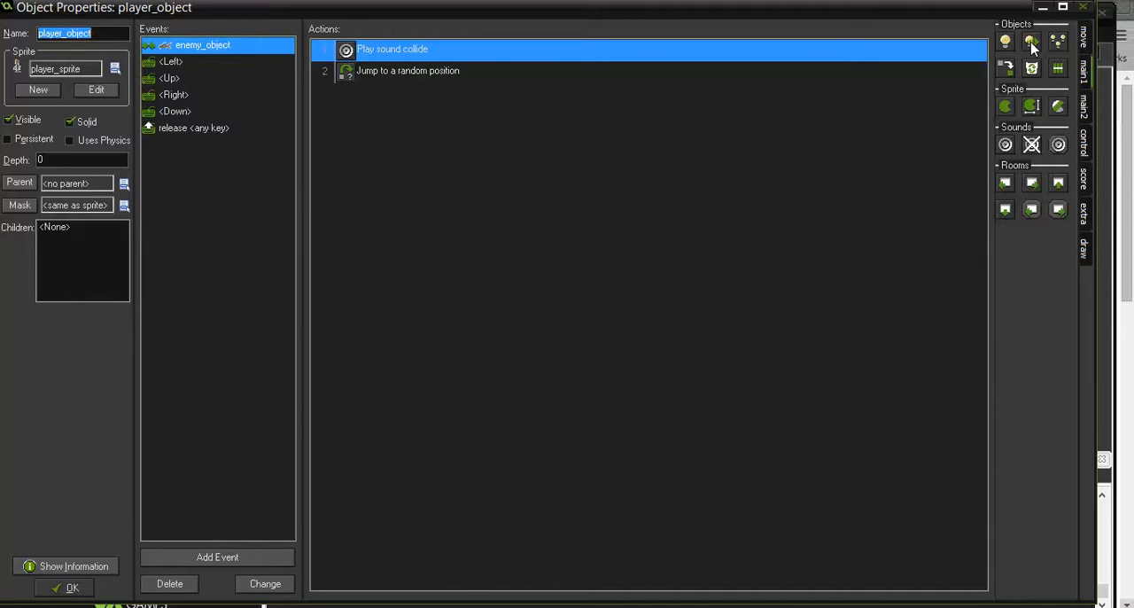
{"action": "mouse_move", "coordinate": [1006, 53]}
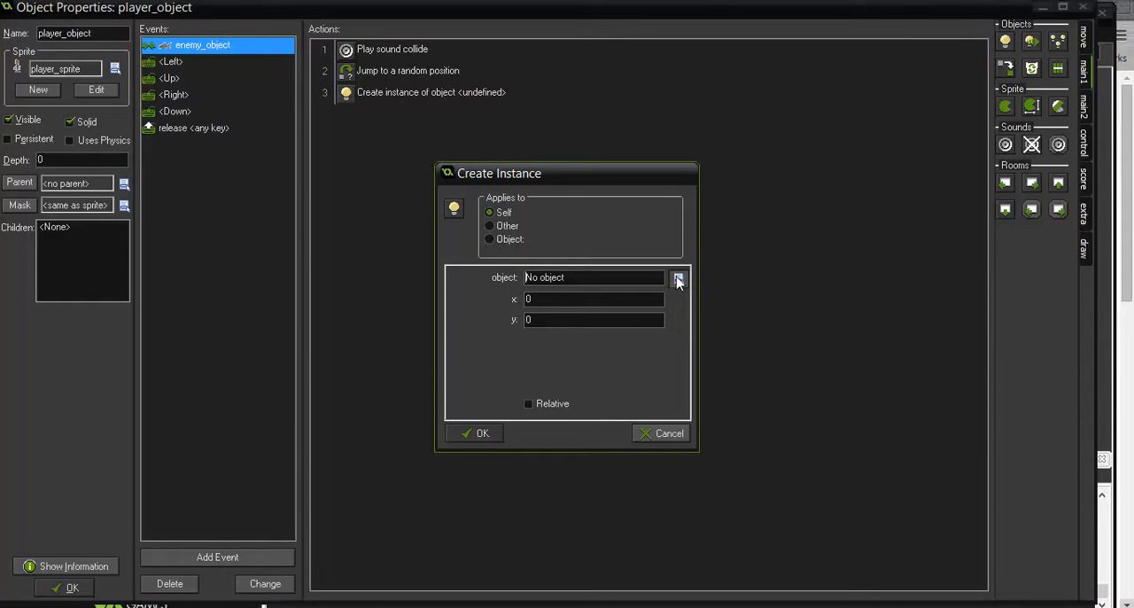
Create an enemy_object instance at x 200, y 200, applied to enemy_object, and close player_object
{"action": "left_click", "coordinate": [678, 277]}
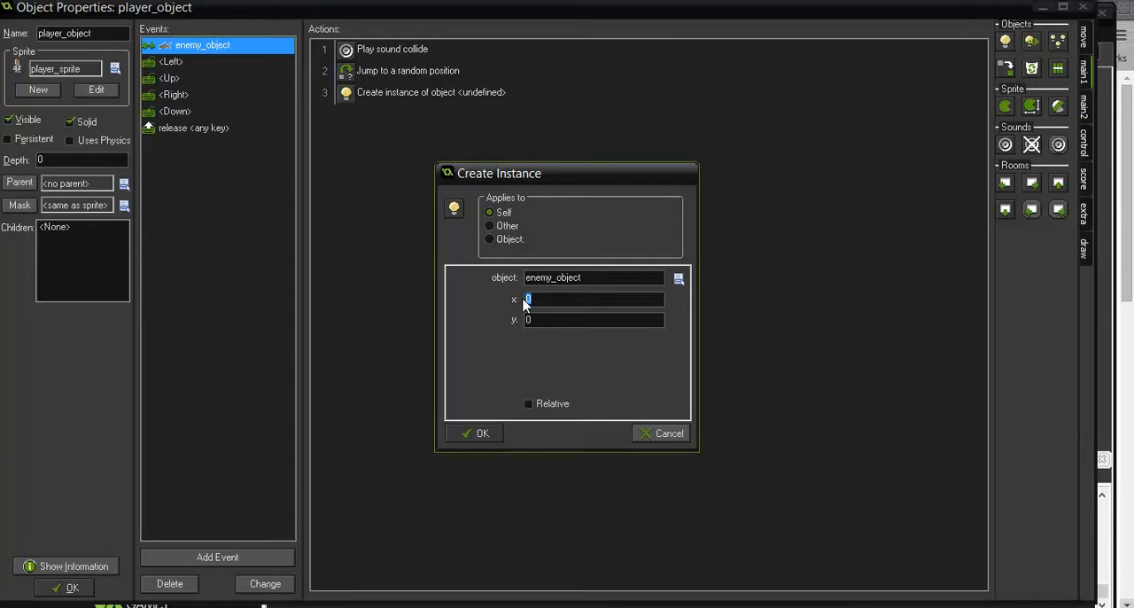
{"action": "type", "text": "200"}
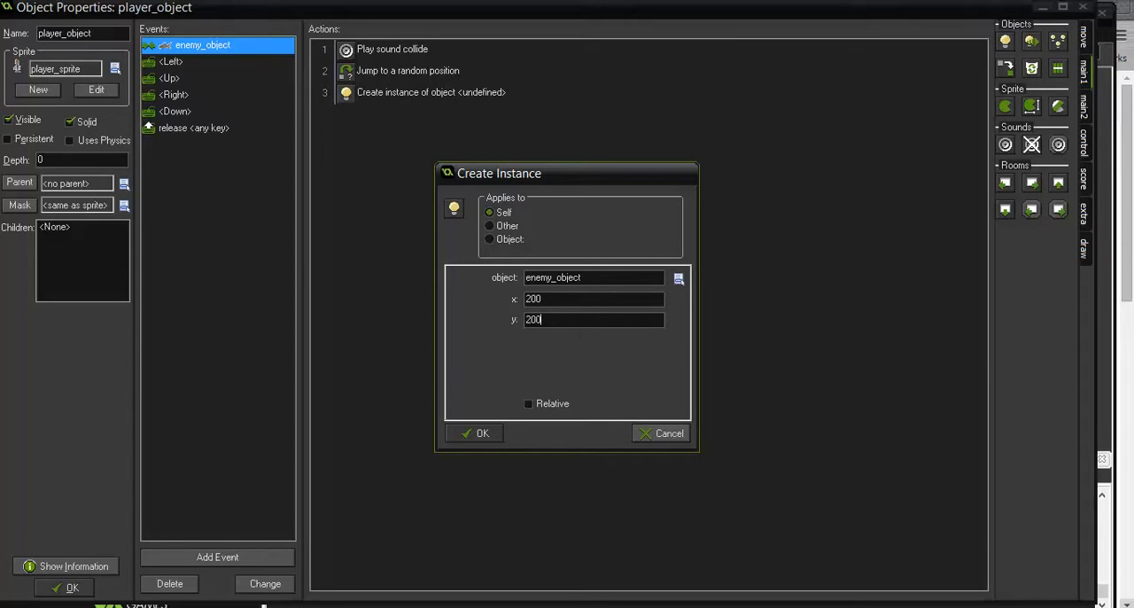
{"action": "mouse_move", "coordinate": [509, 246]}
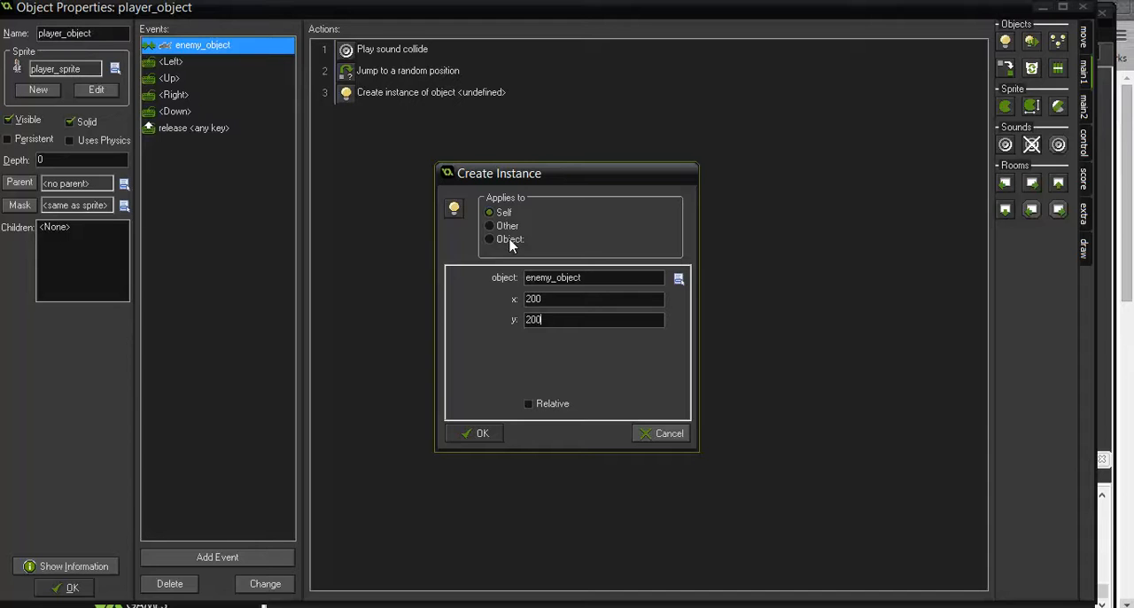
{"action": "left_click", "coordinate": [489, 239]}
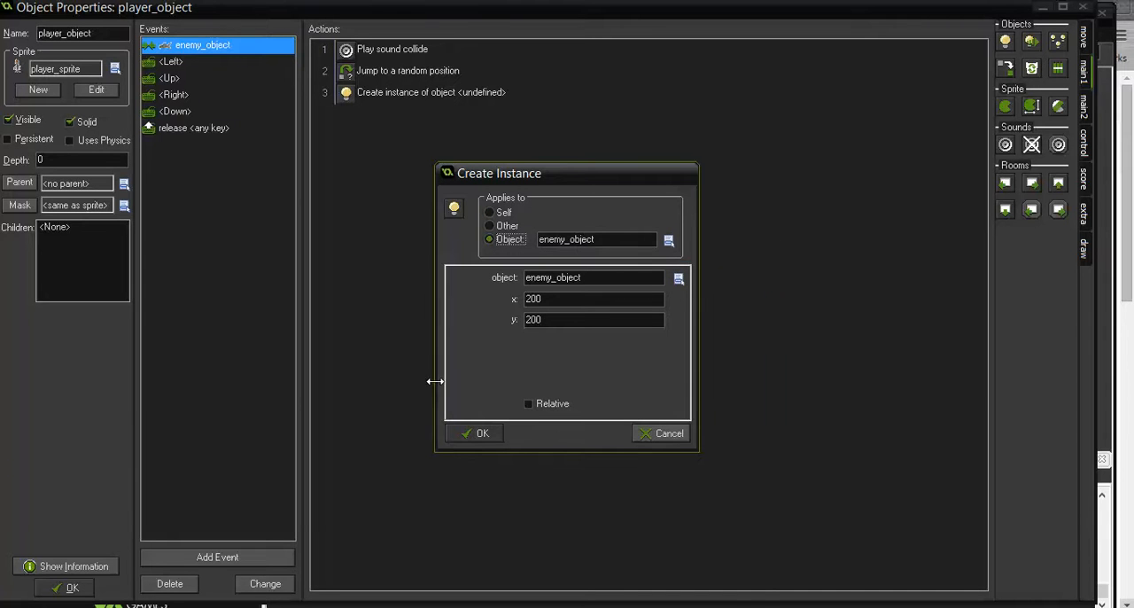
{"action": "left_click", "coordinate": [482, 433]}
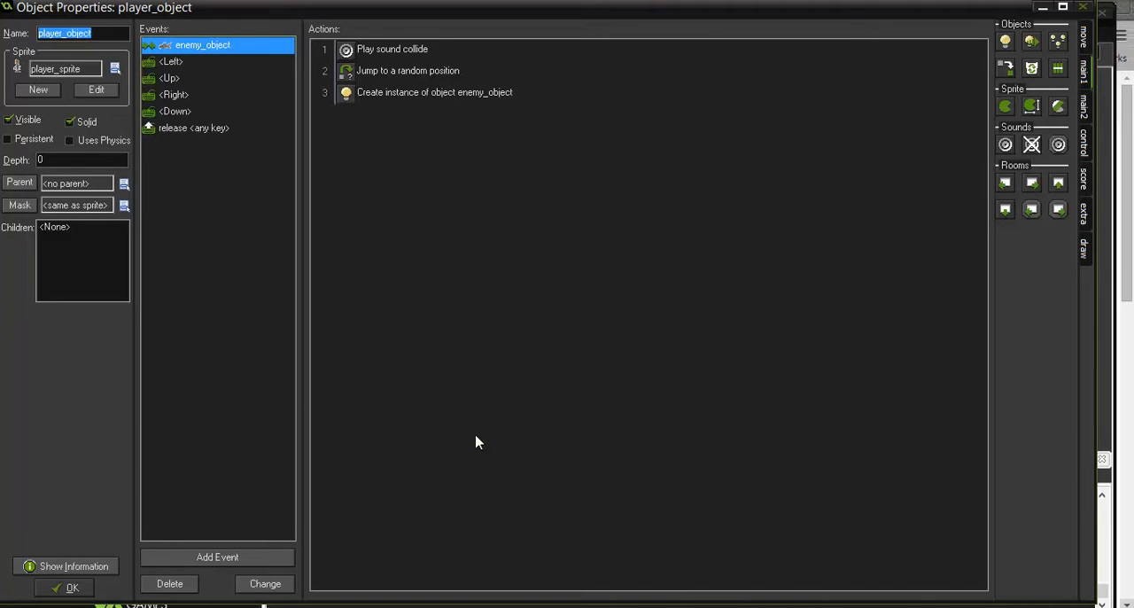
{"action": "mouse_move", "coordinate": [130, 600]}
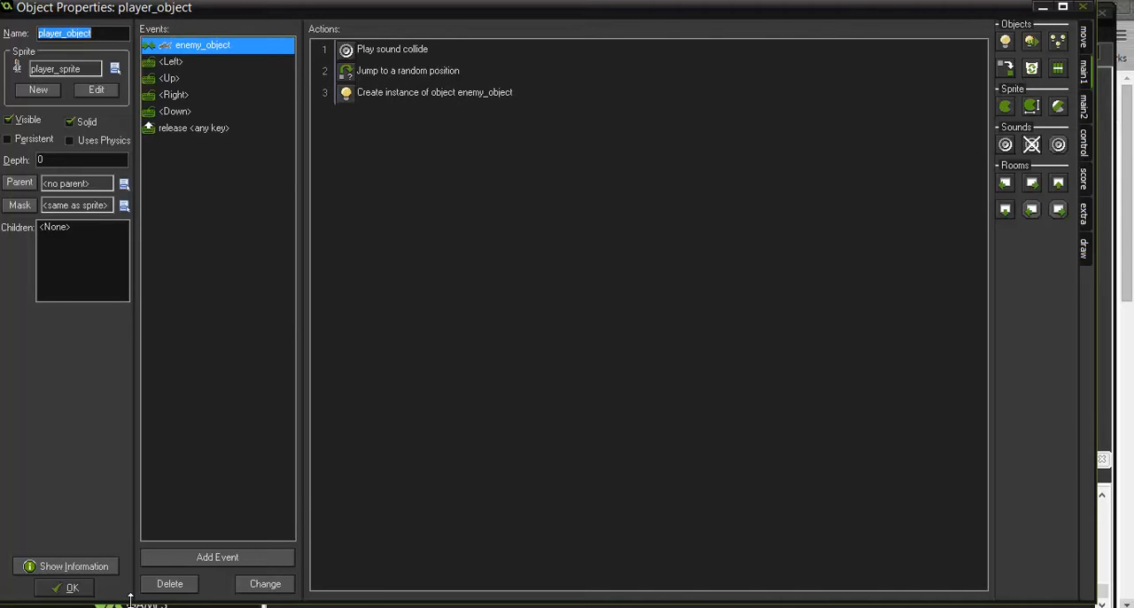
{"action": "left_click", "coordinate": [72, 587]}
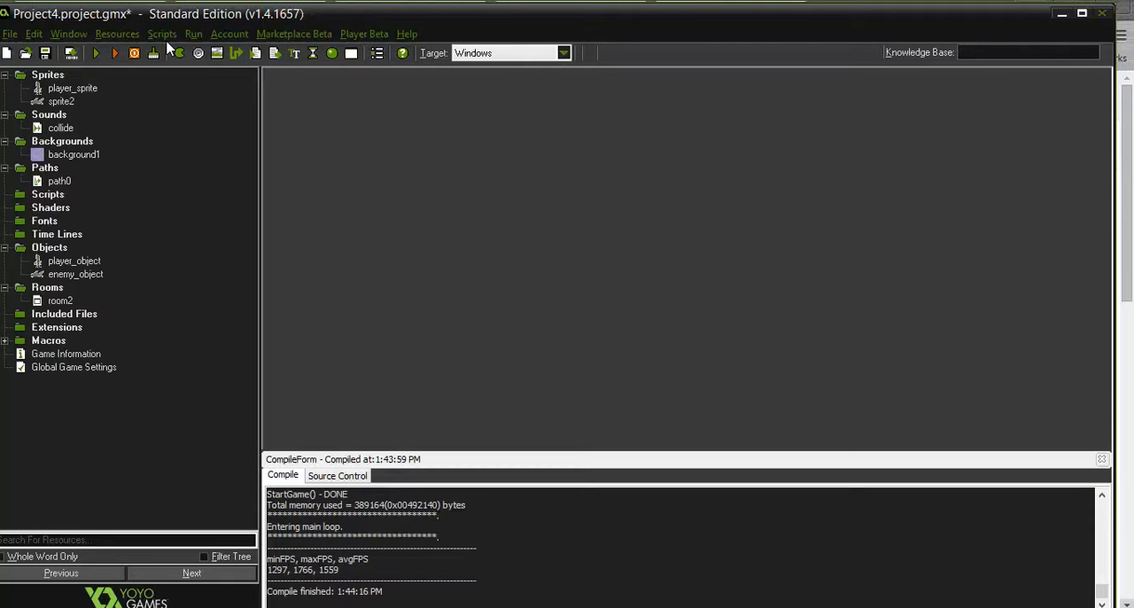
Run the game to test the enemy collision changes
{"action": "left_click", "coordinate": [95, 52]}
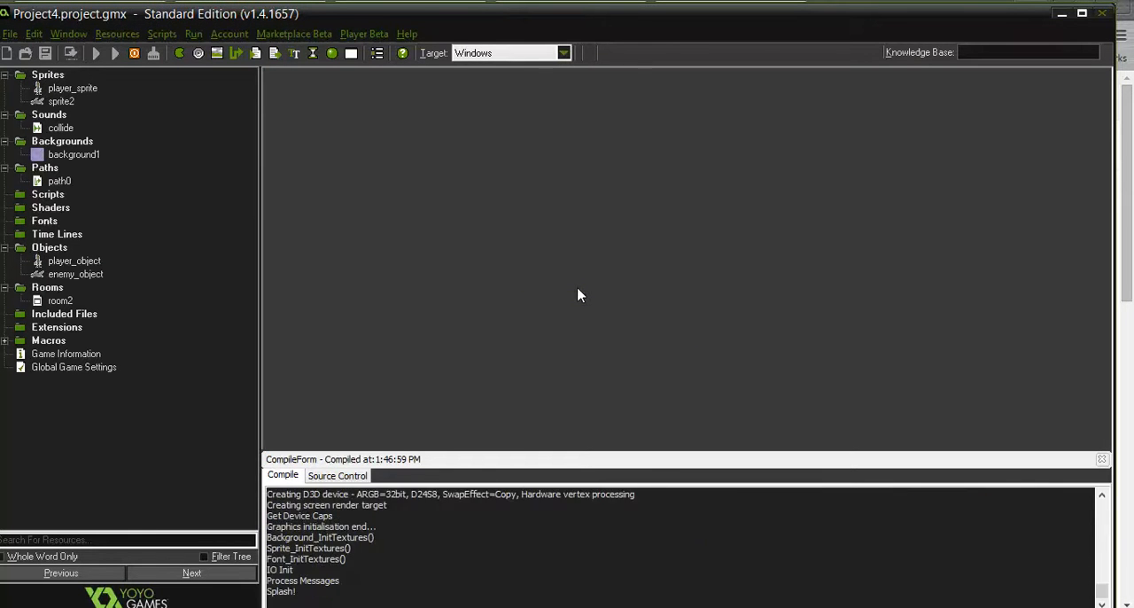
{"action": "left_click", "coordinate": [95, 52]}
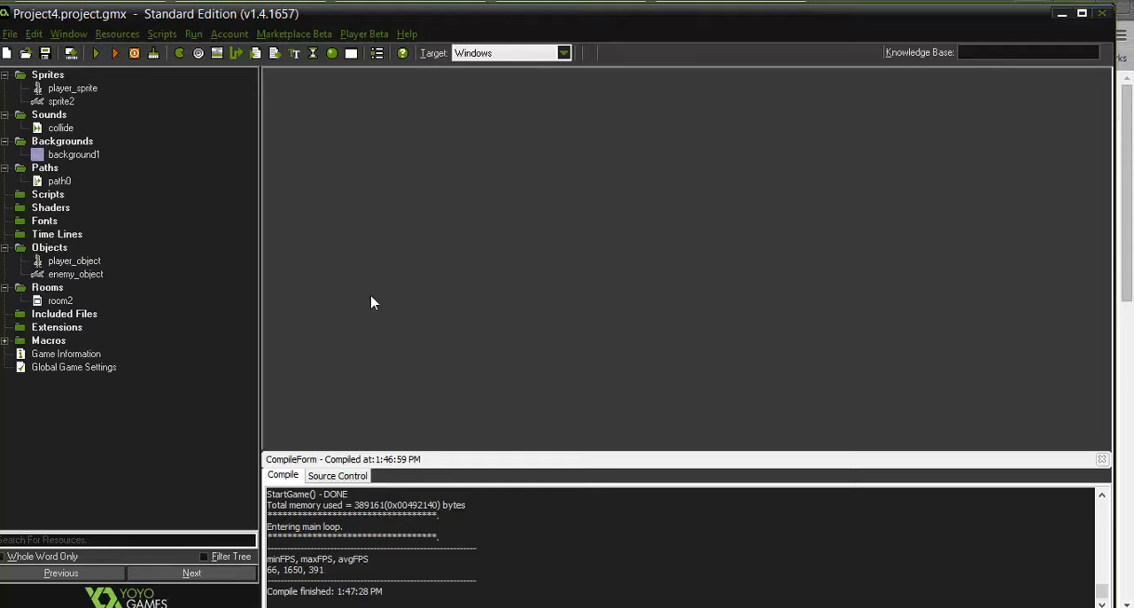
Add Jump to Random applied to enemy_object in player_object's collision event, then close properties
{"action": "left_click", "coordinate": [74, 260]}
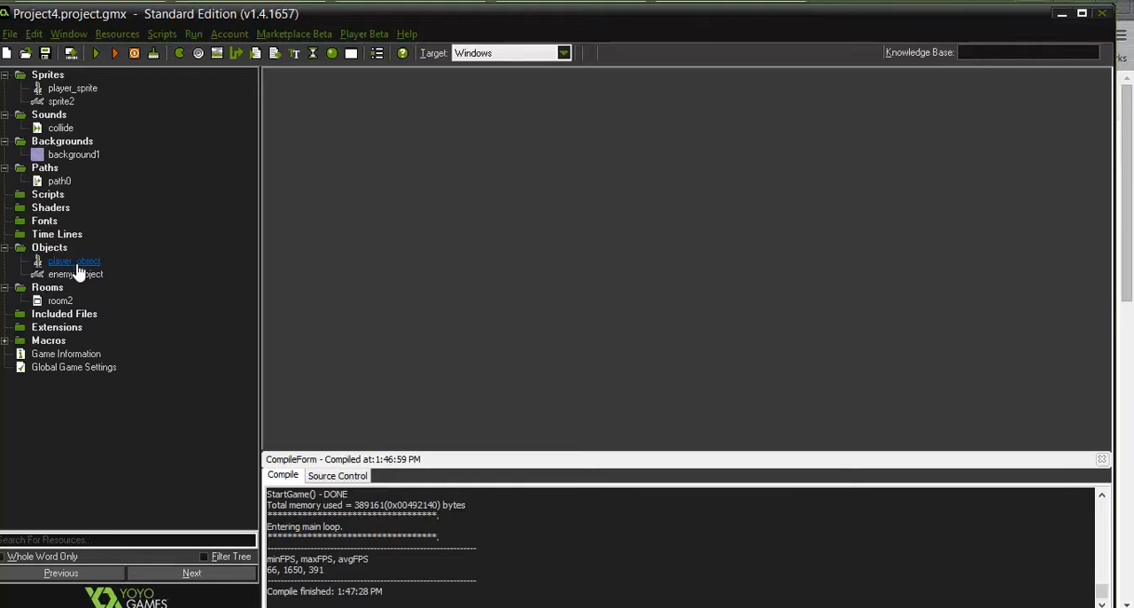
{"action": "double_click", "coordinate": [73, 260]}
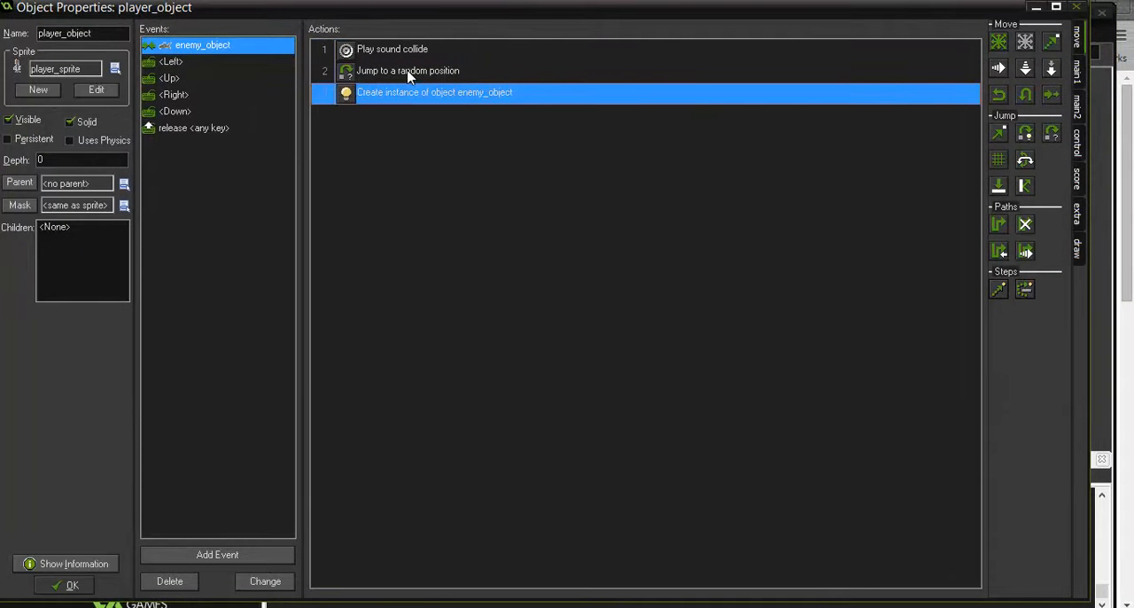
{"action": "mouse_move", "coordinate": [1043, 79]}
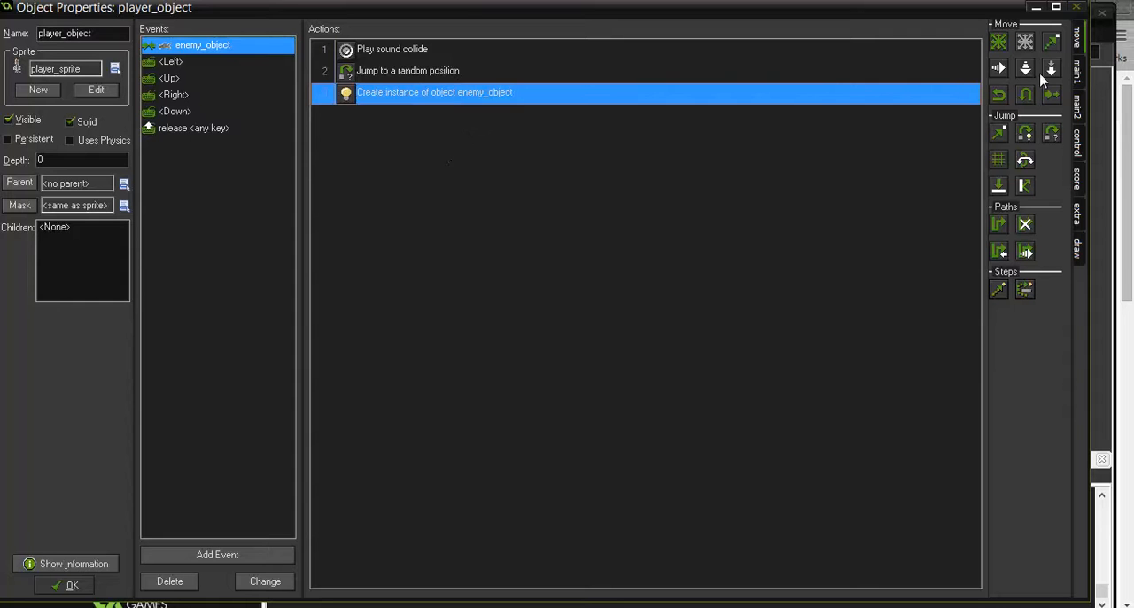
{"action": "mouse_move", "coordinate": [497, 151]}
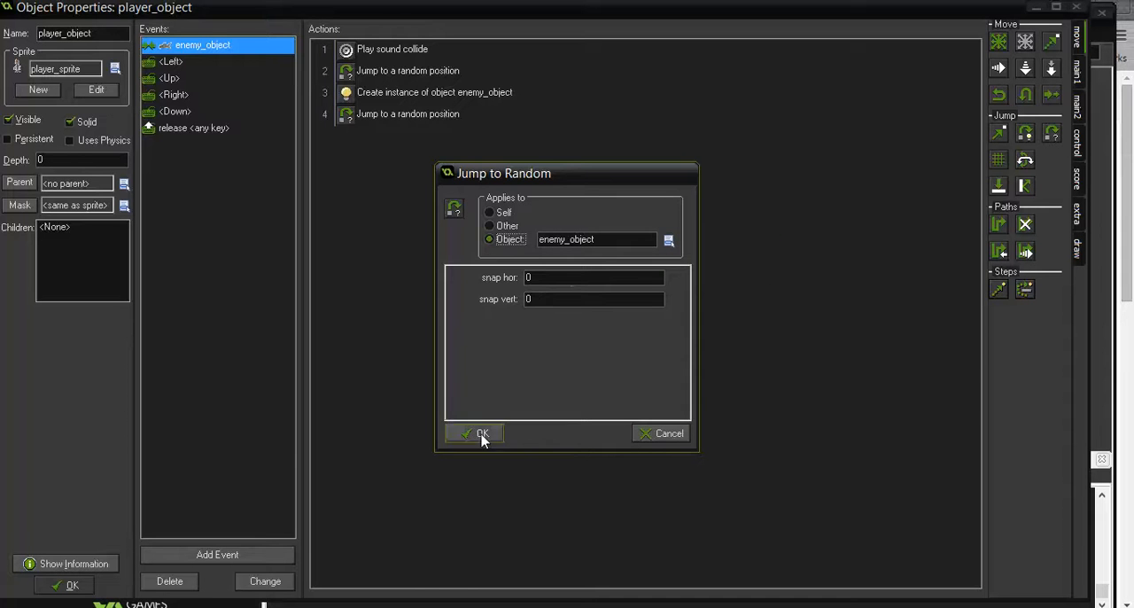
{"action": "left_click", "coordinate": [474, 433]}
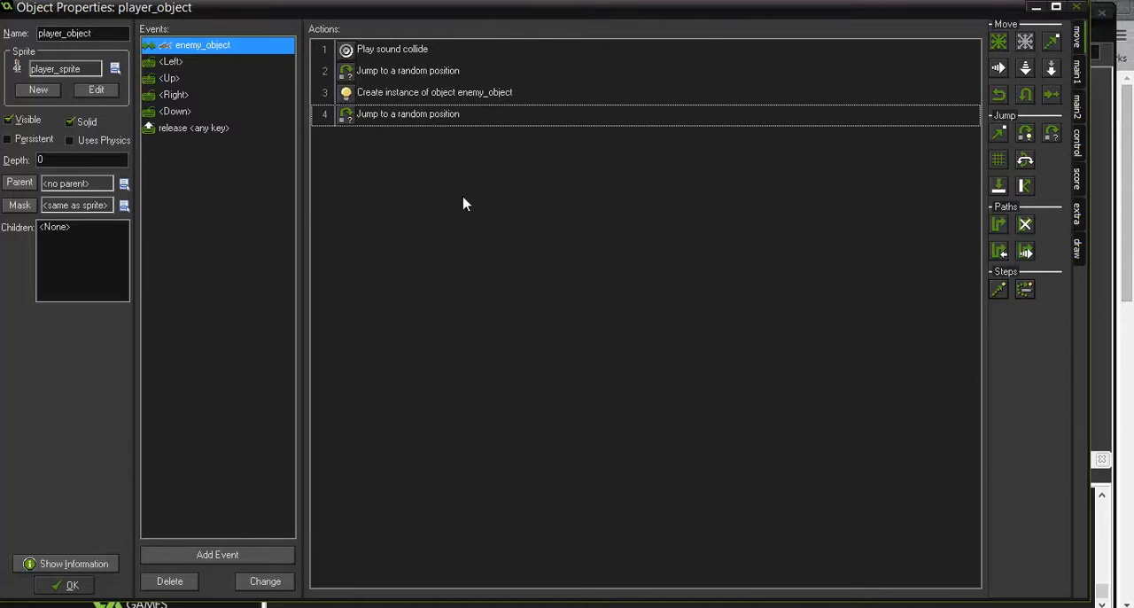
{"action": "left_click", "coordinate": [70, 584]}
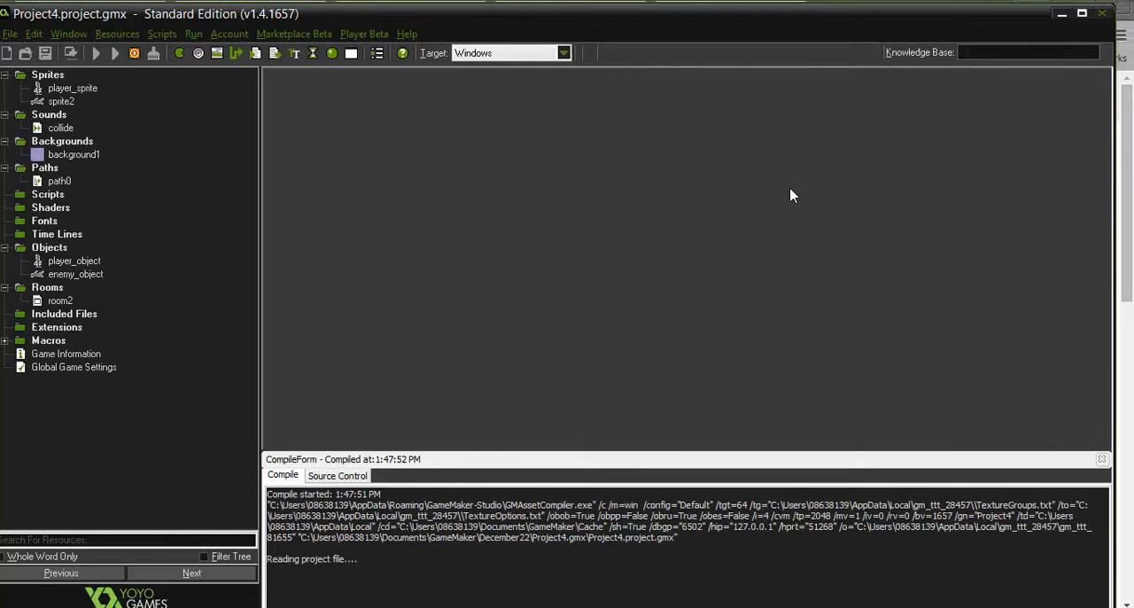
Run the rebuilt game to see the new enemy and random teleport
{"action": "left_click", "coordinate": [96, 53]}
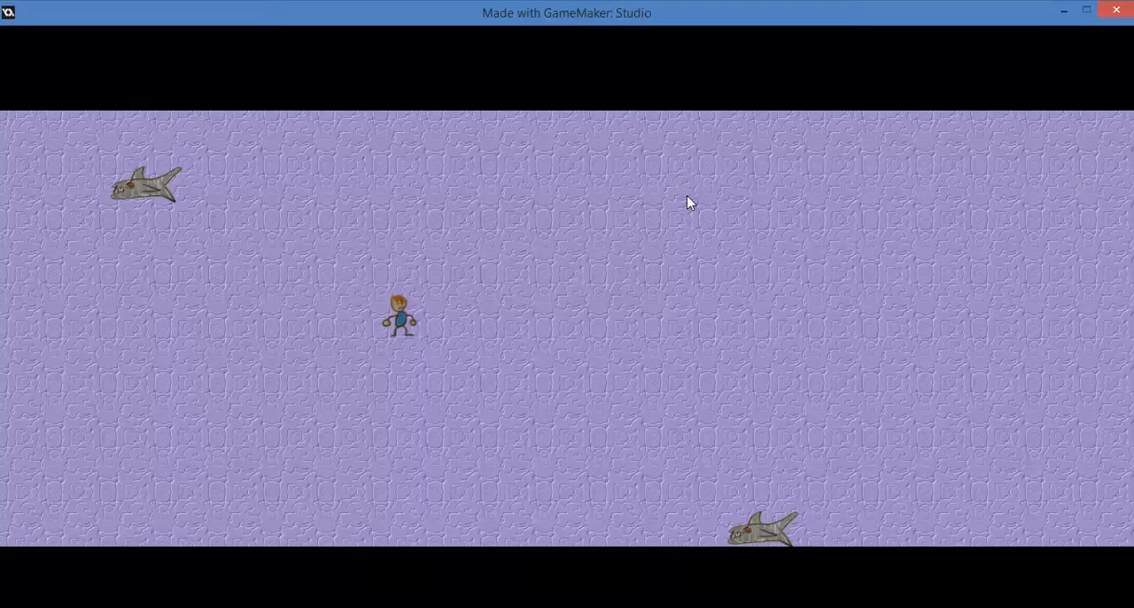